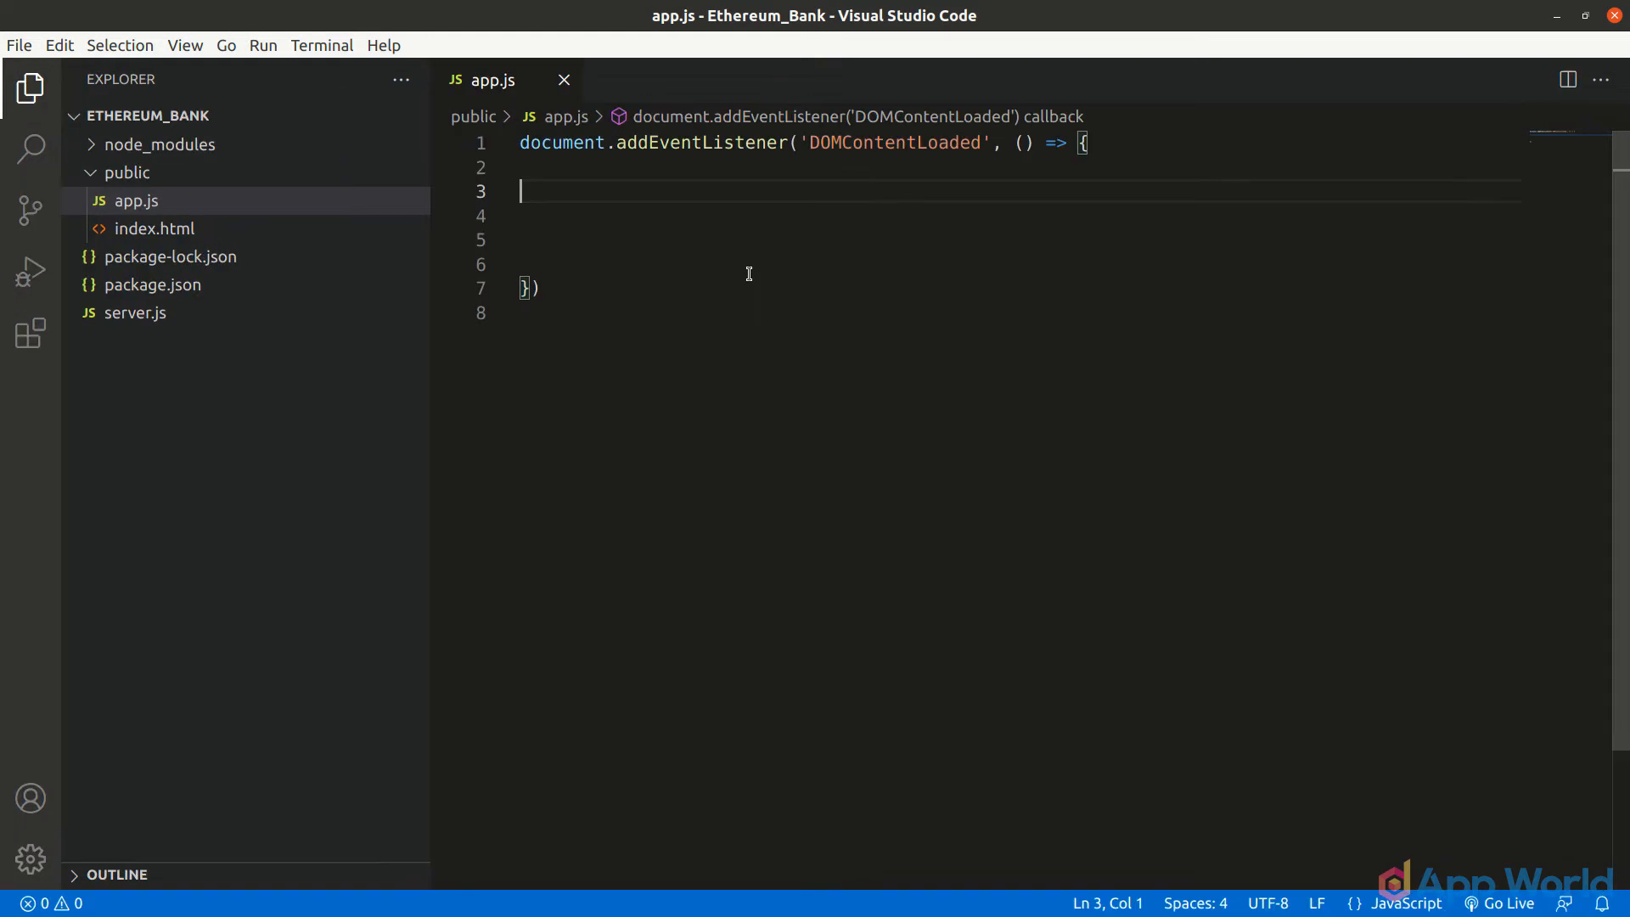
# Add an if (typeof window.ethereum !== 'undefined') check inside the DOMContentLoaded callback.
pyautogui.write("if (typeof window.ethereum !== 'undefined') {")
pyautogui.click(1021, 239)
pyautogui.write("console.log('MetaMask is installed!')")
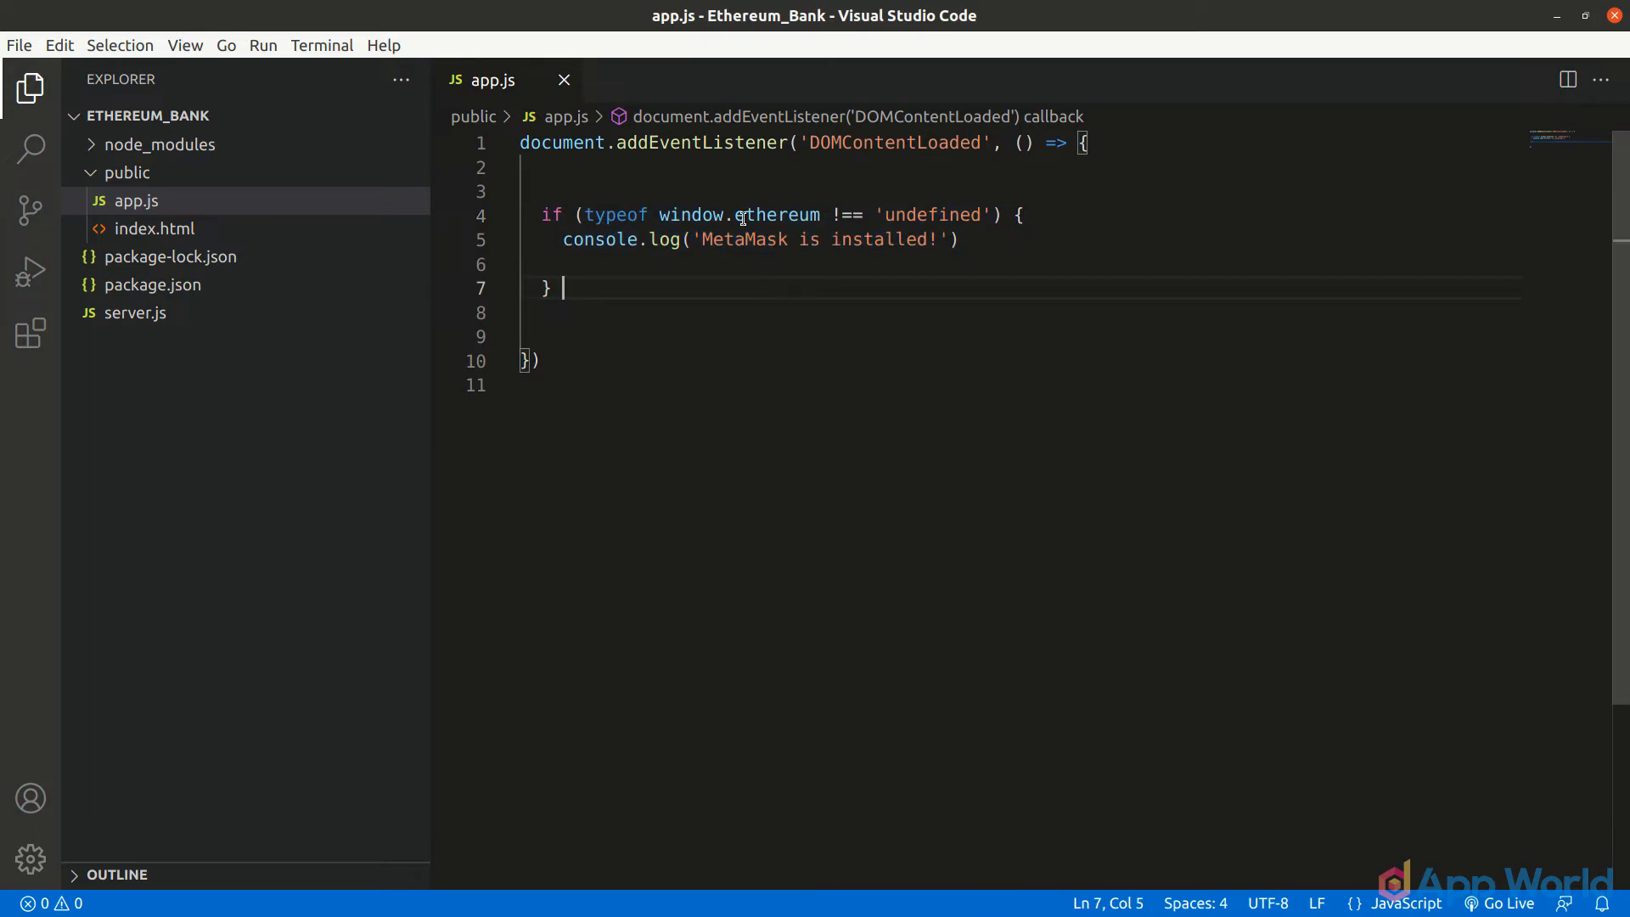
pyautogui.moveTo(842, 323)
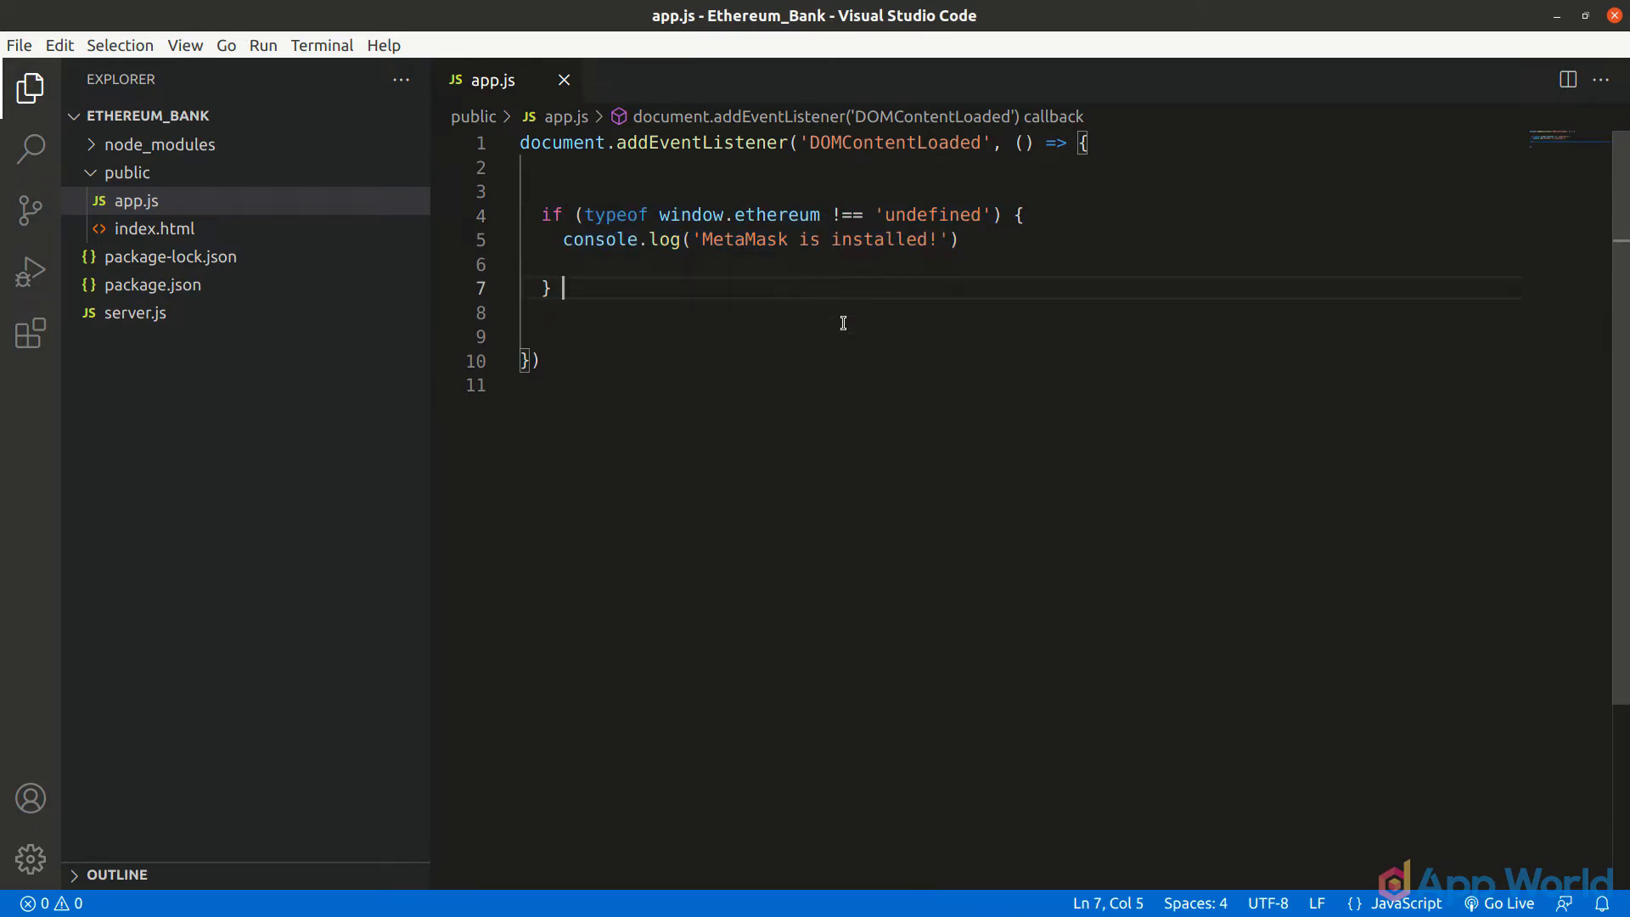
pyautogui.moveTo(842, 352)
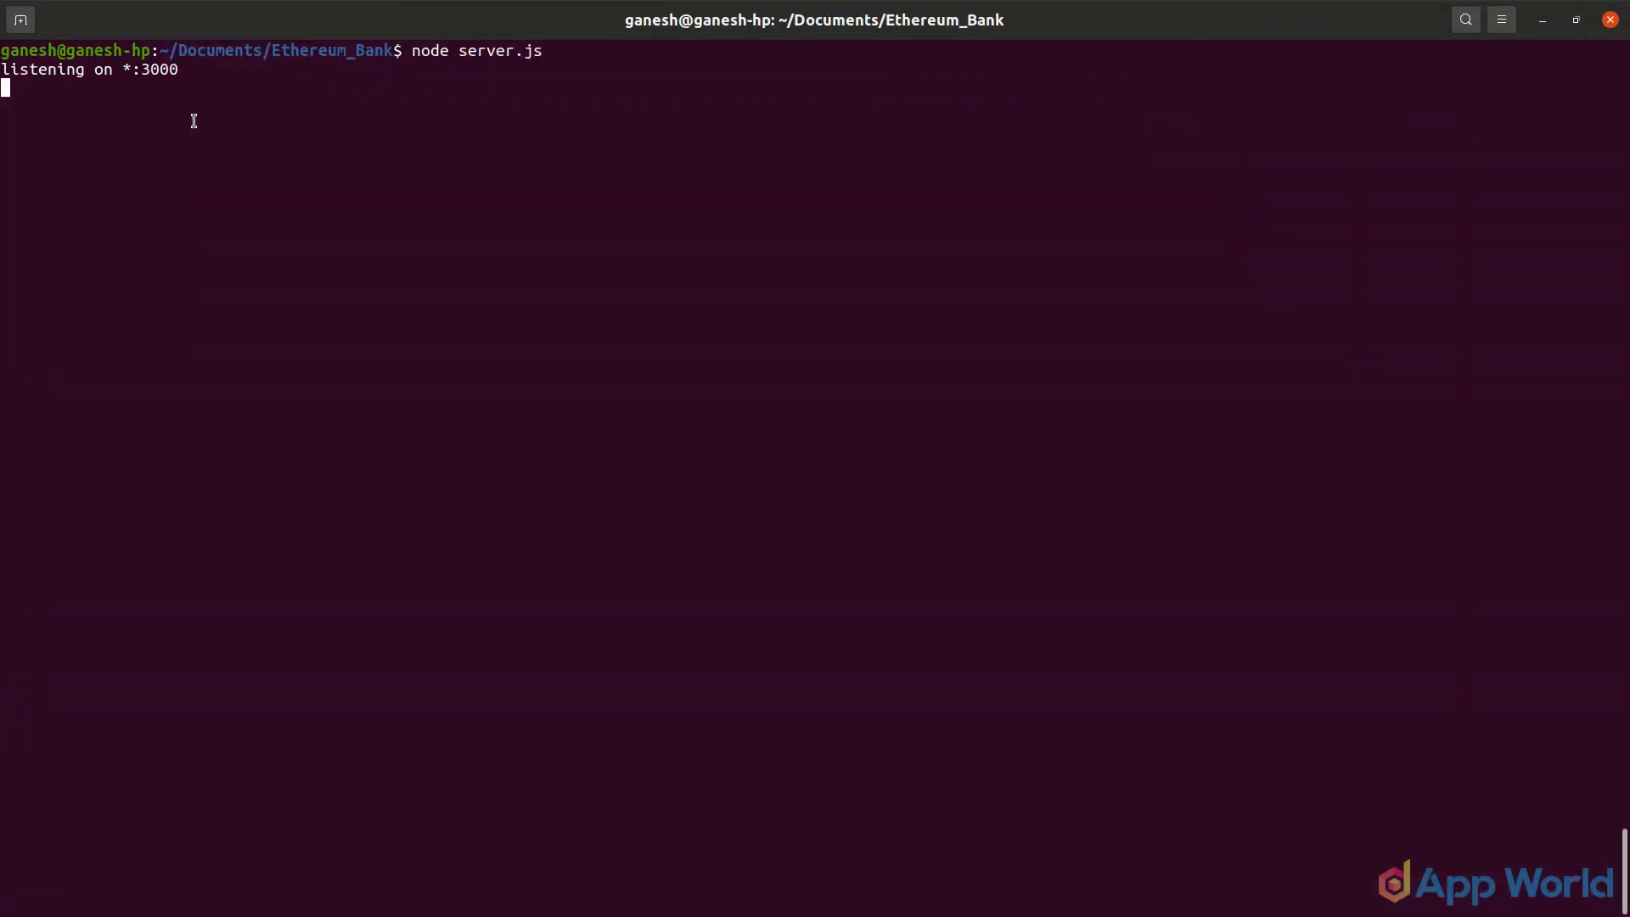
# Switch to Brave and load localhost:3000 so the console logs 'MetaMask is installed!'.
pyautogui.press('alt+tab')
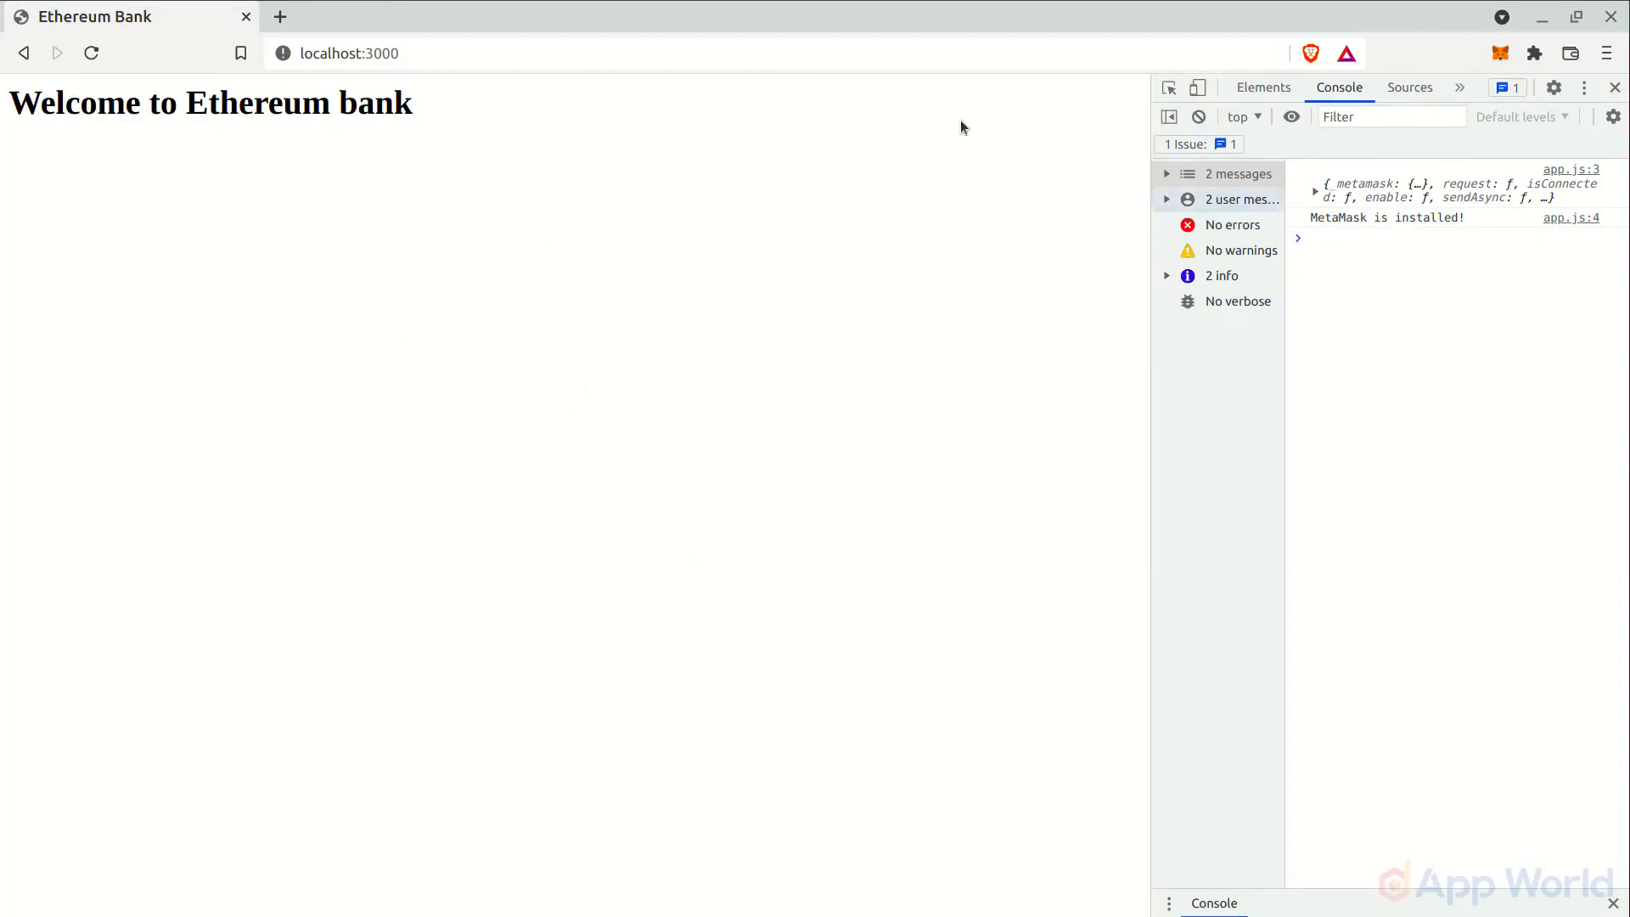
pyautogui.click(1198, 116)
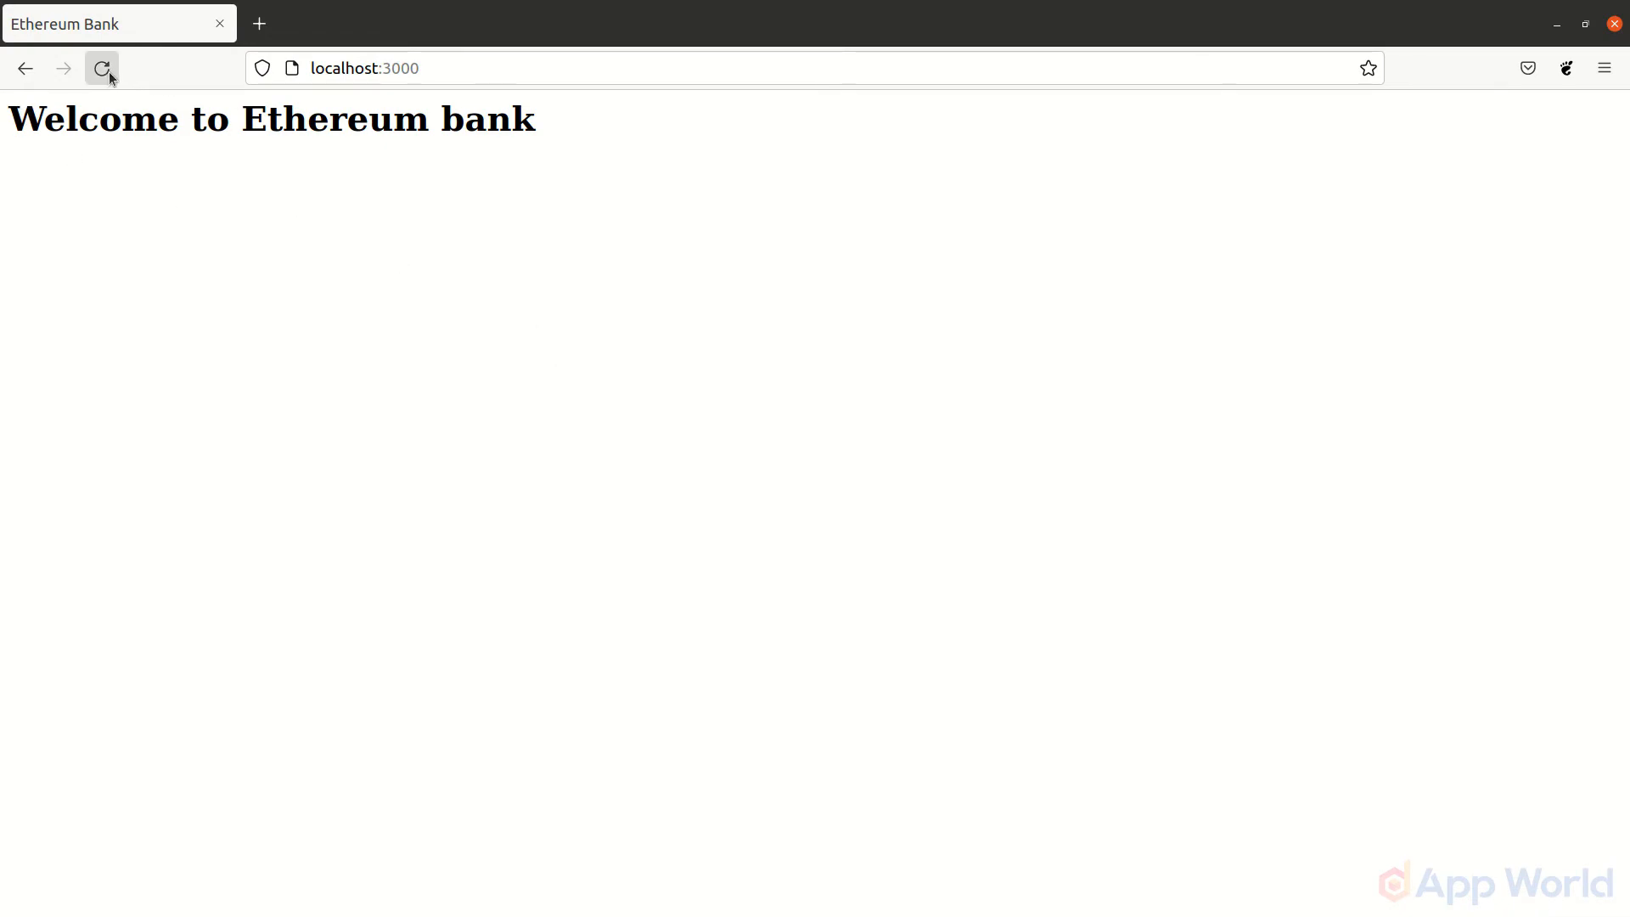
# Reload localhost:3000 in Firefox and dismiss the 'please install metamask !' alert.
pyautogui.click(100, 68)
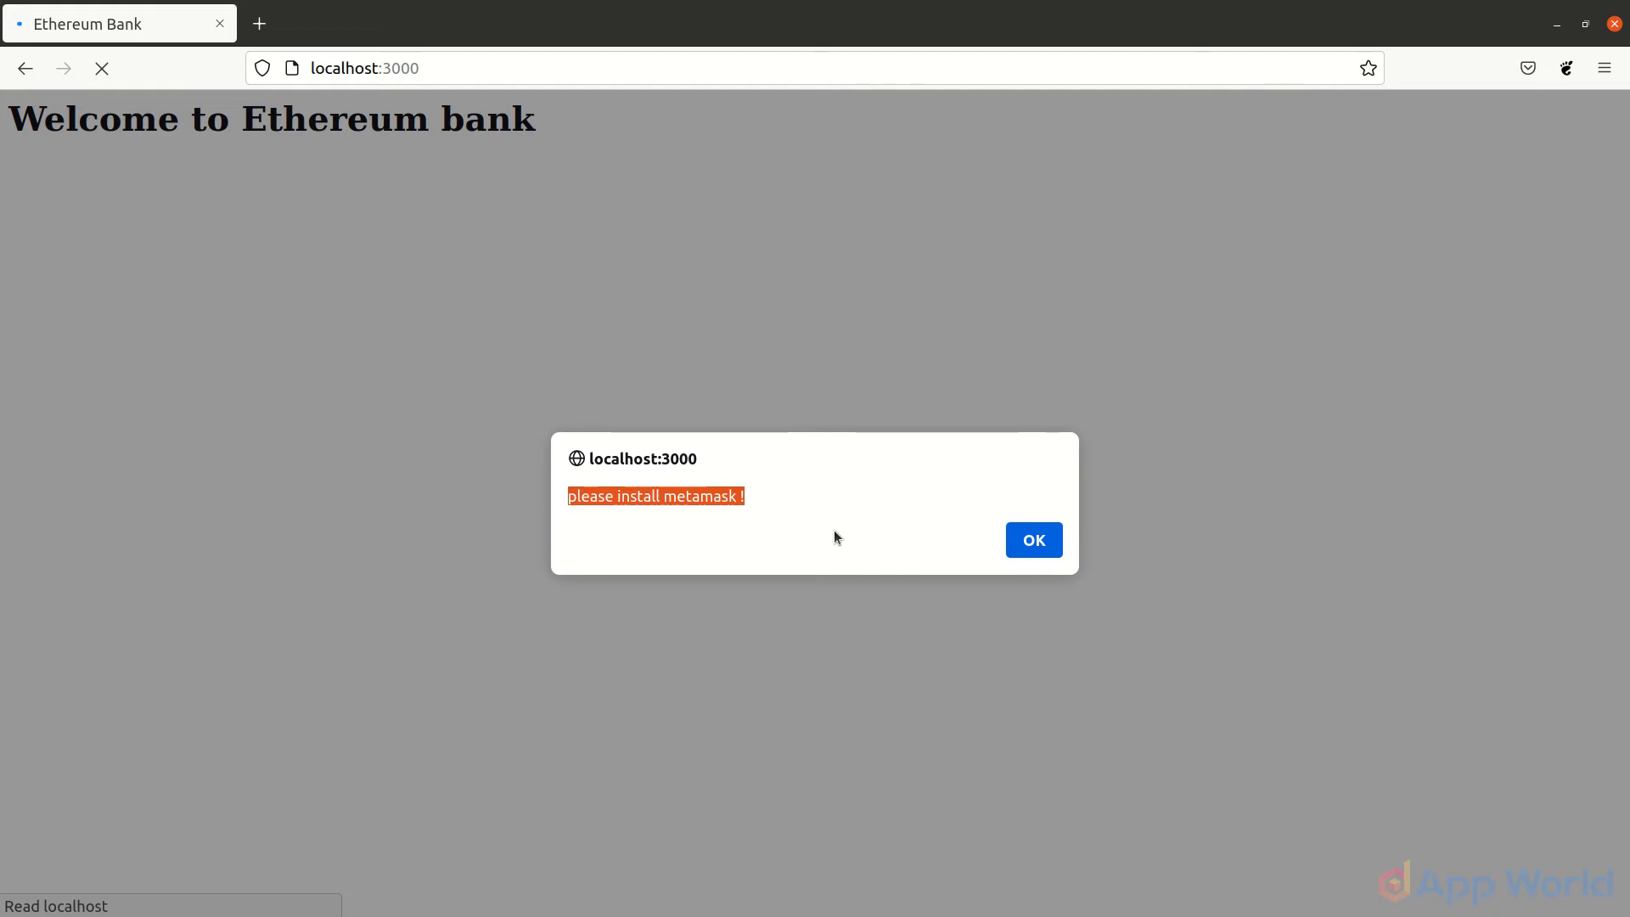
pyautogui.moveTo(1036, 547)
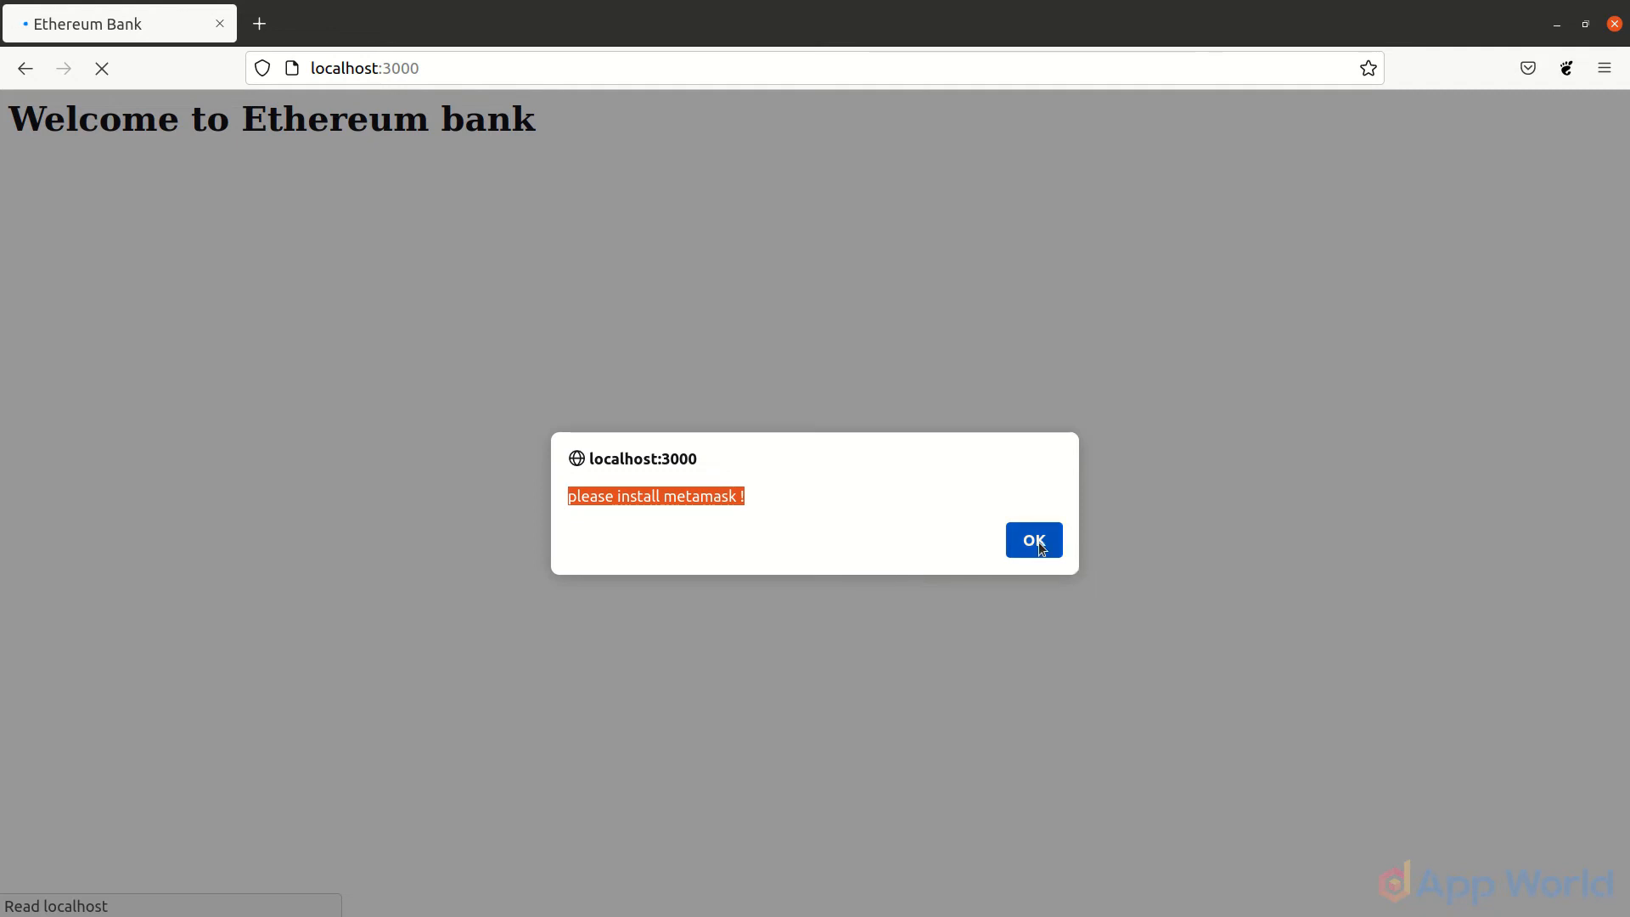
pyautogui.click(1034, 540)
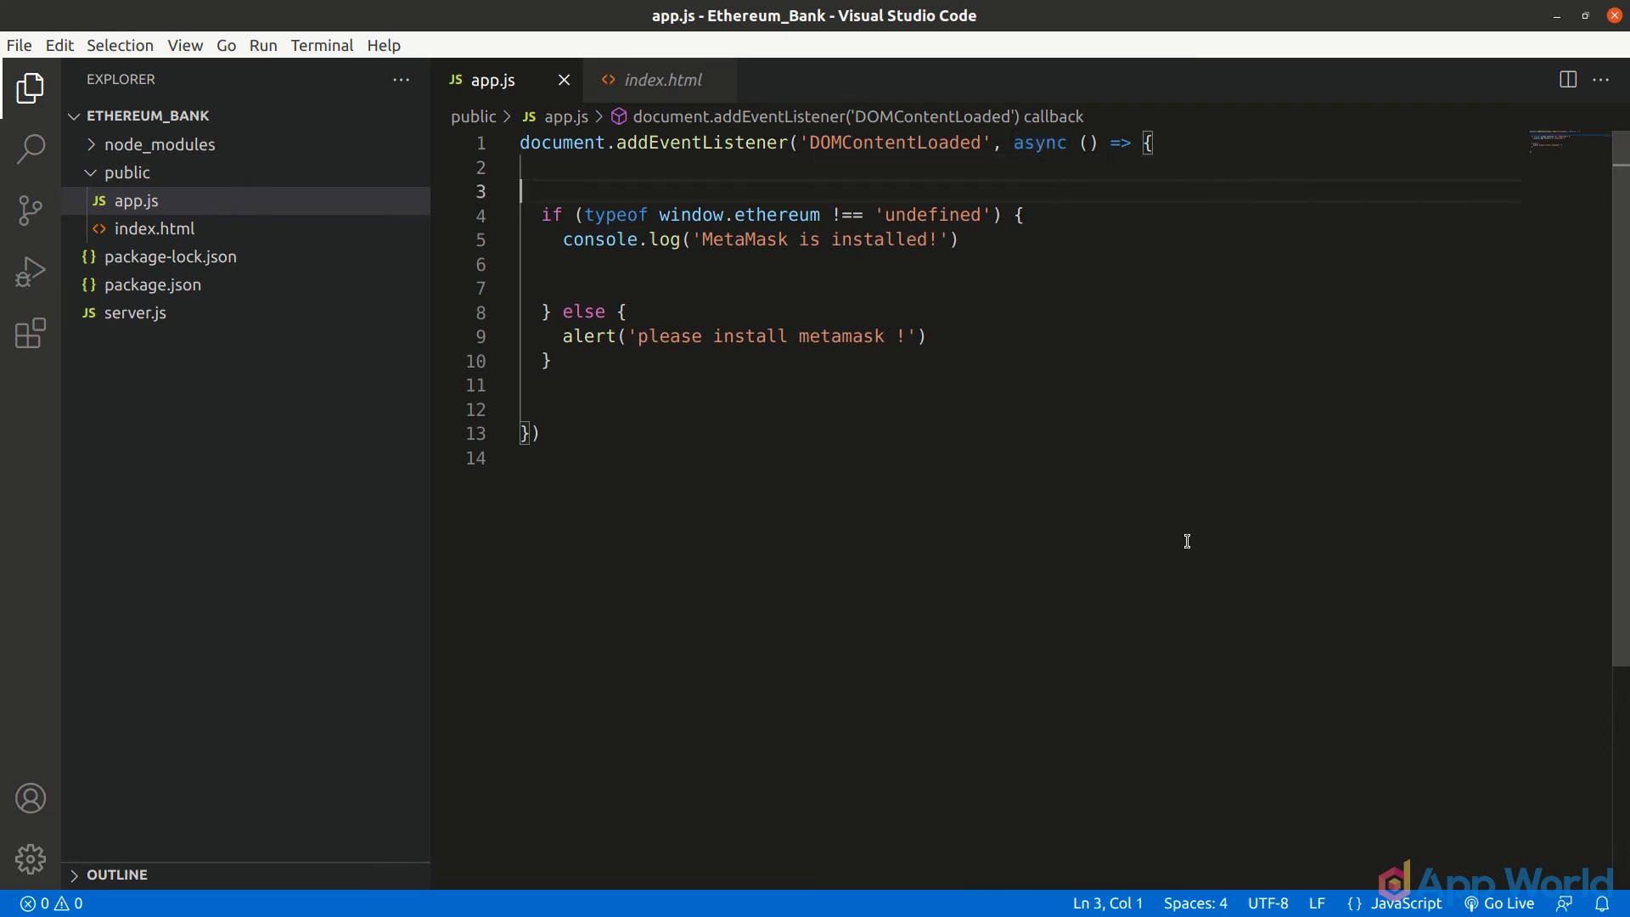
# Request accounts via ethereum.request eth_requestAccounts and log the accounts array.
pyautogui.write('console.log(accounts);')
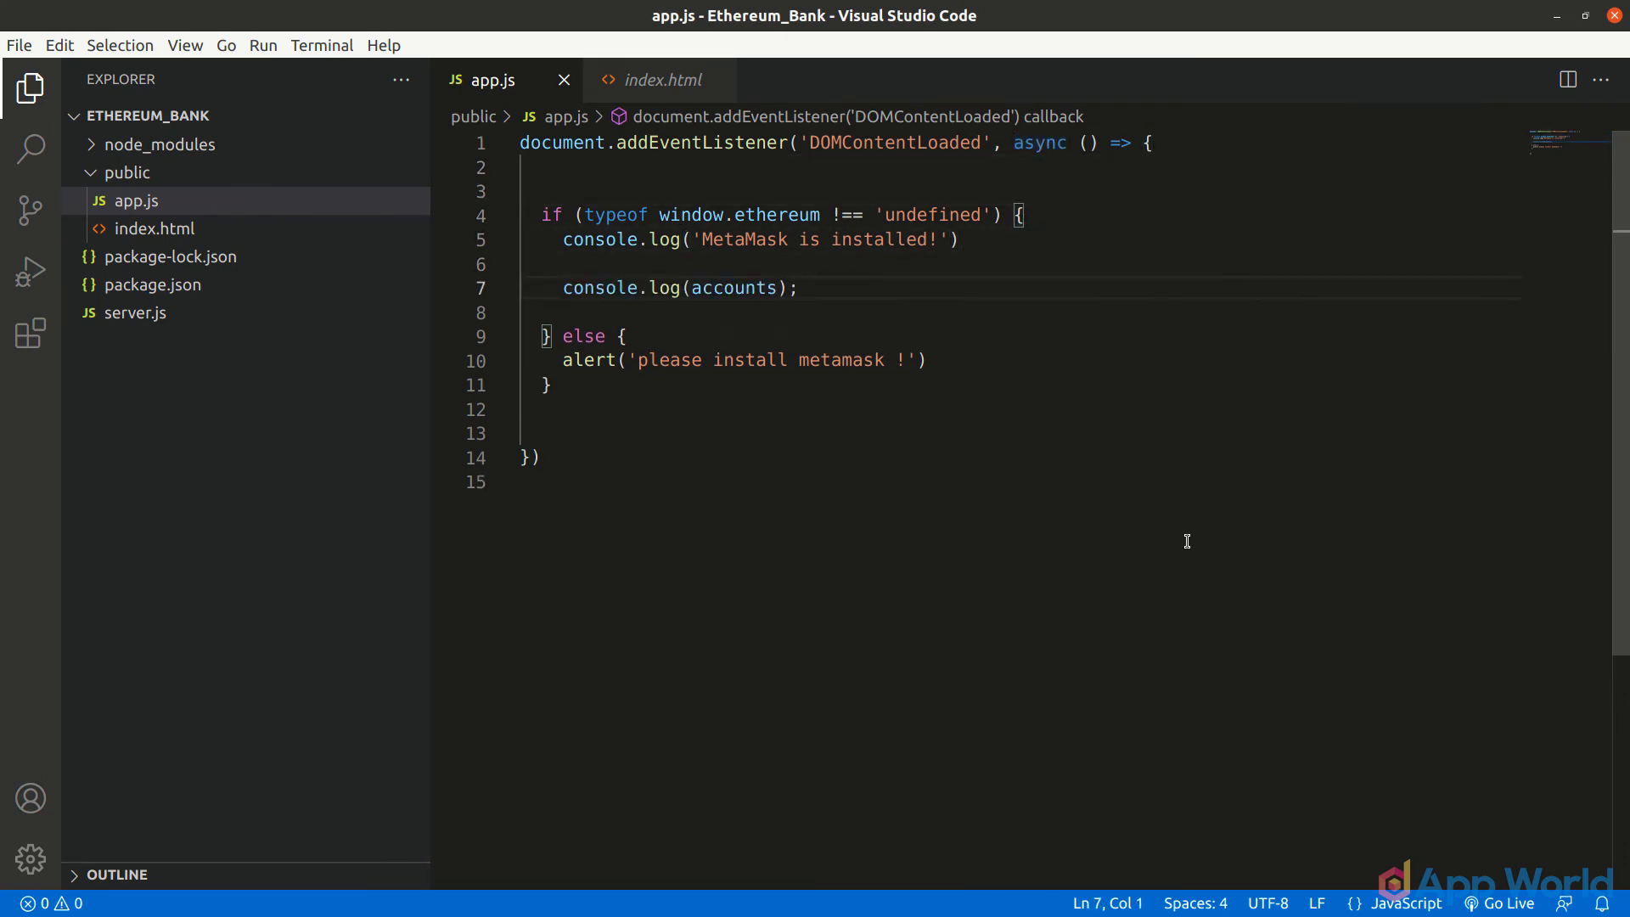
pyautogui.write("var accounts = await ethereum.request({ method: 'eth_requestAccounts' })")
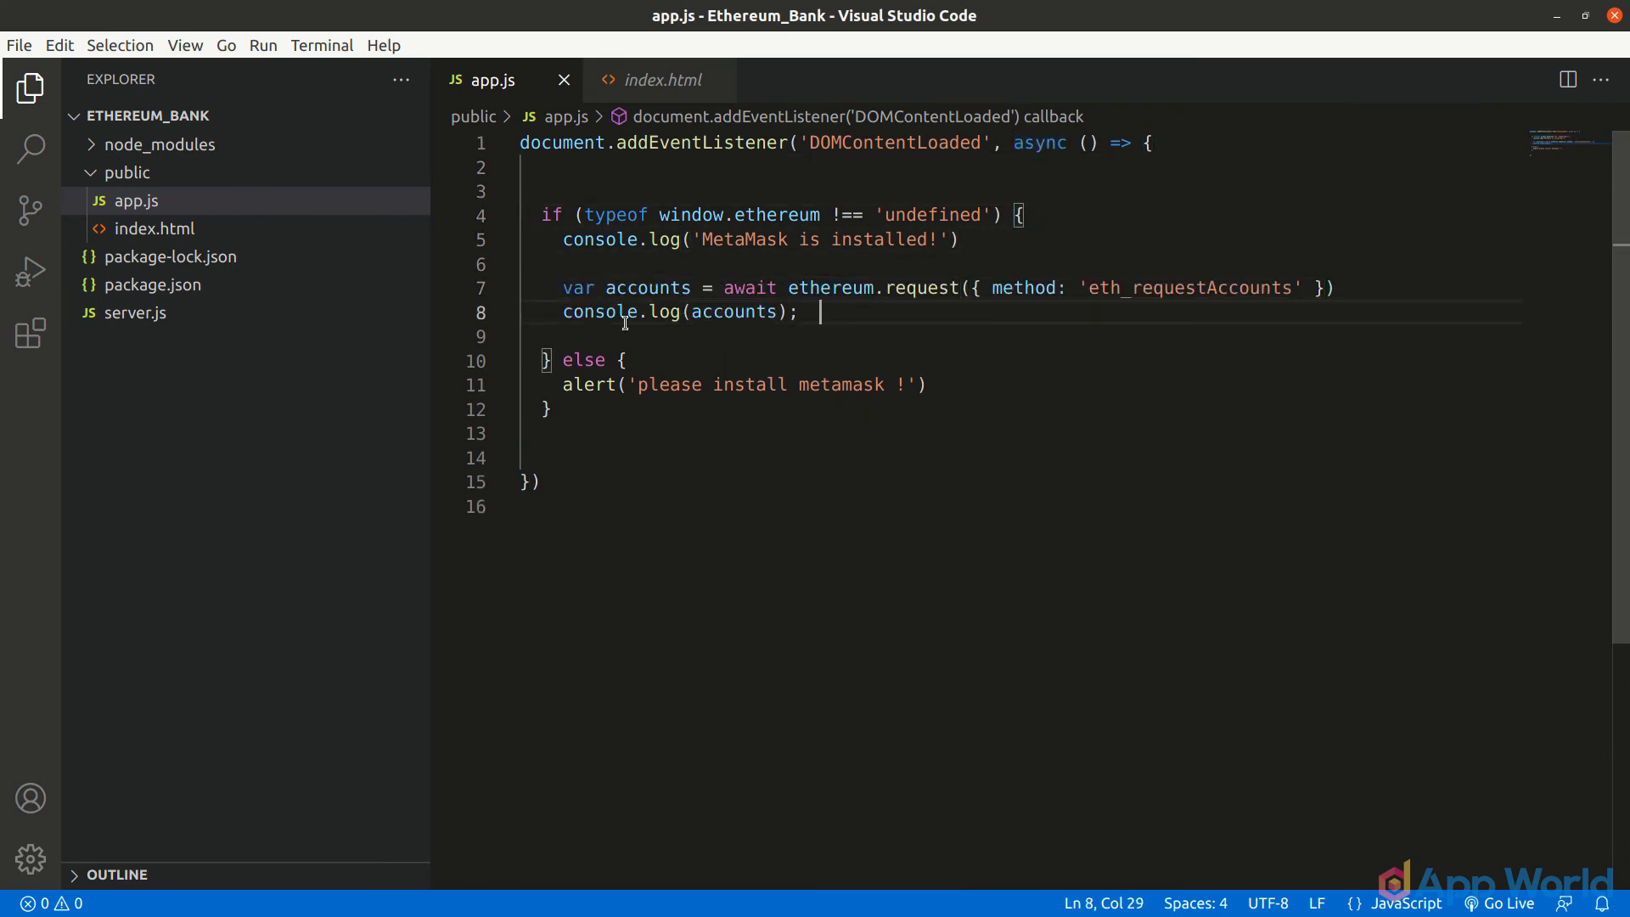
pyautogui.moveTo(557, 288); pyautogui.dragTo(1336, 289)
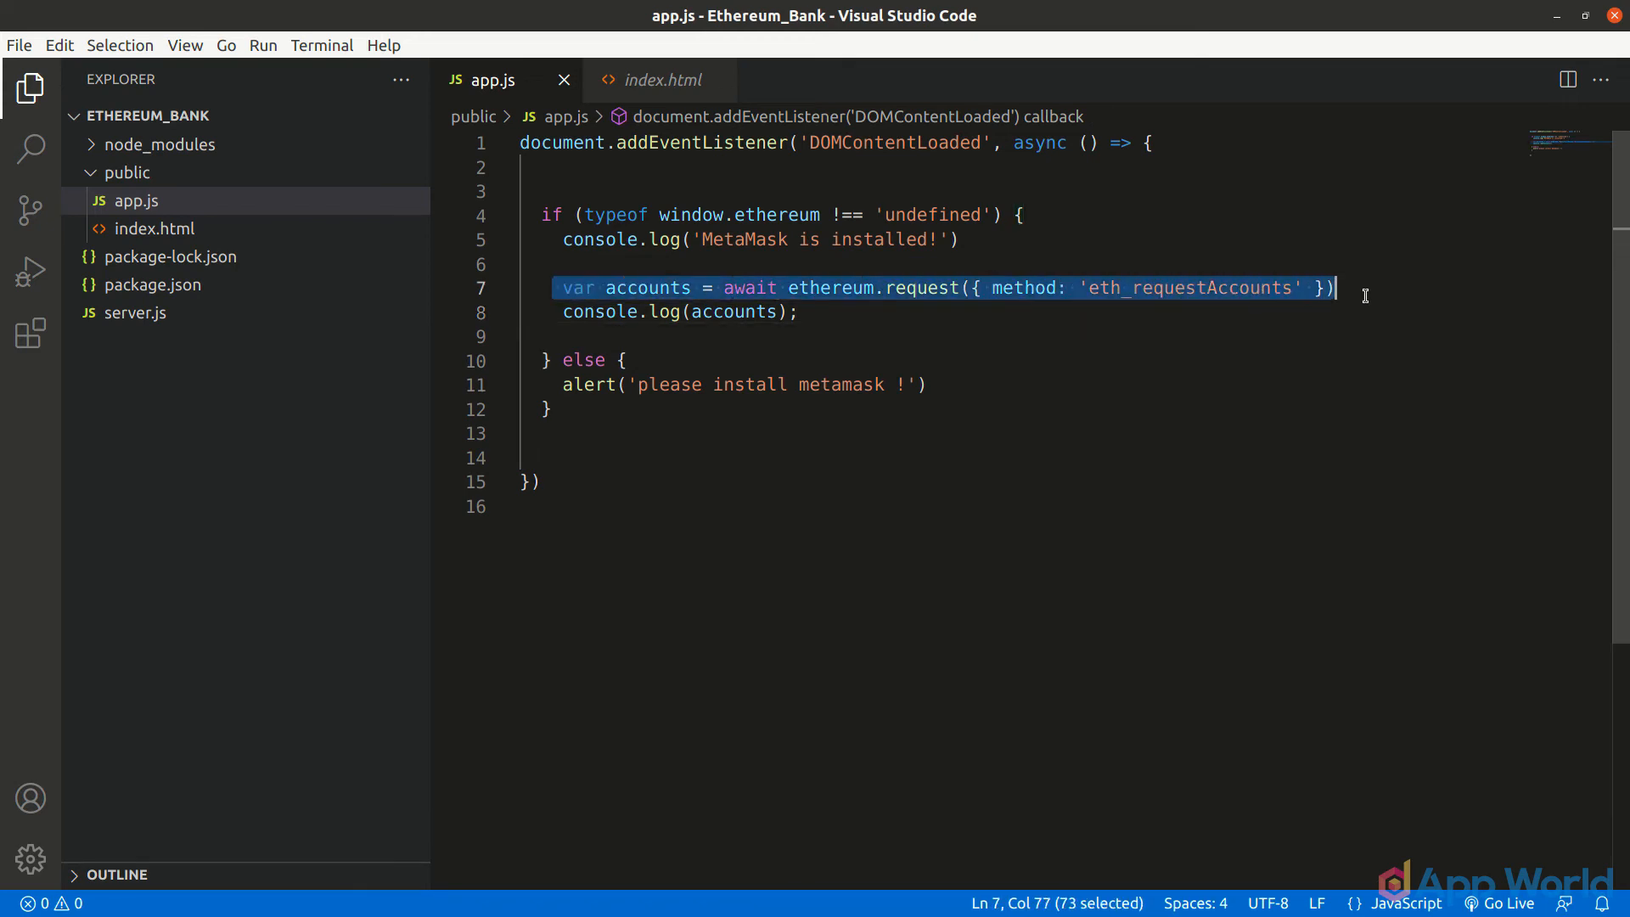
pyautogui.click(713, 312)
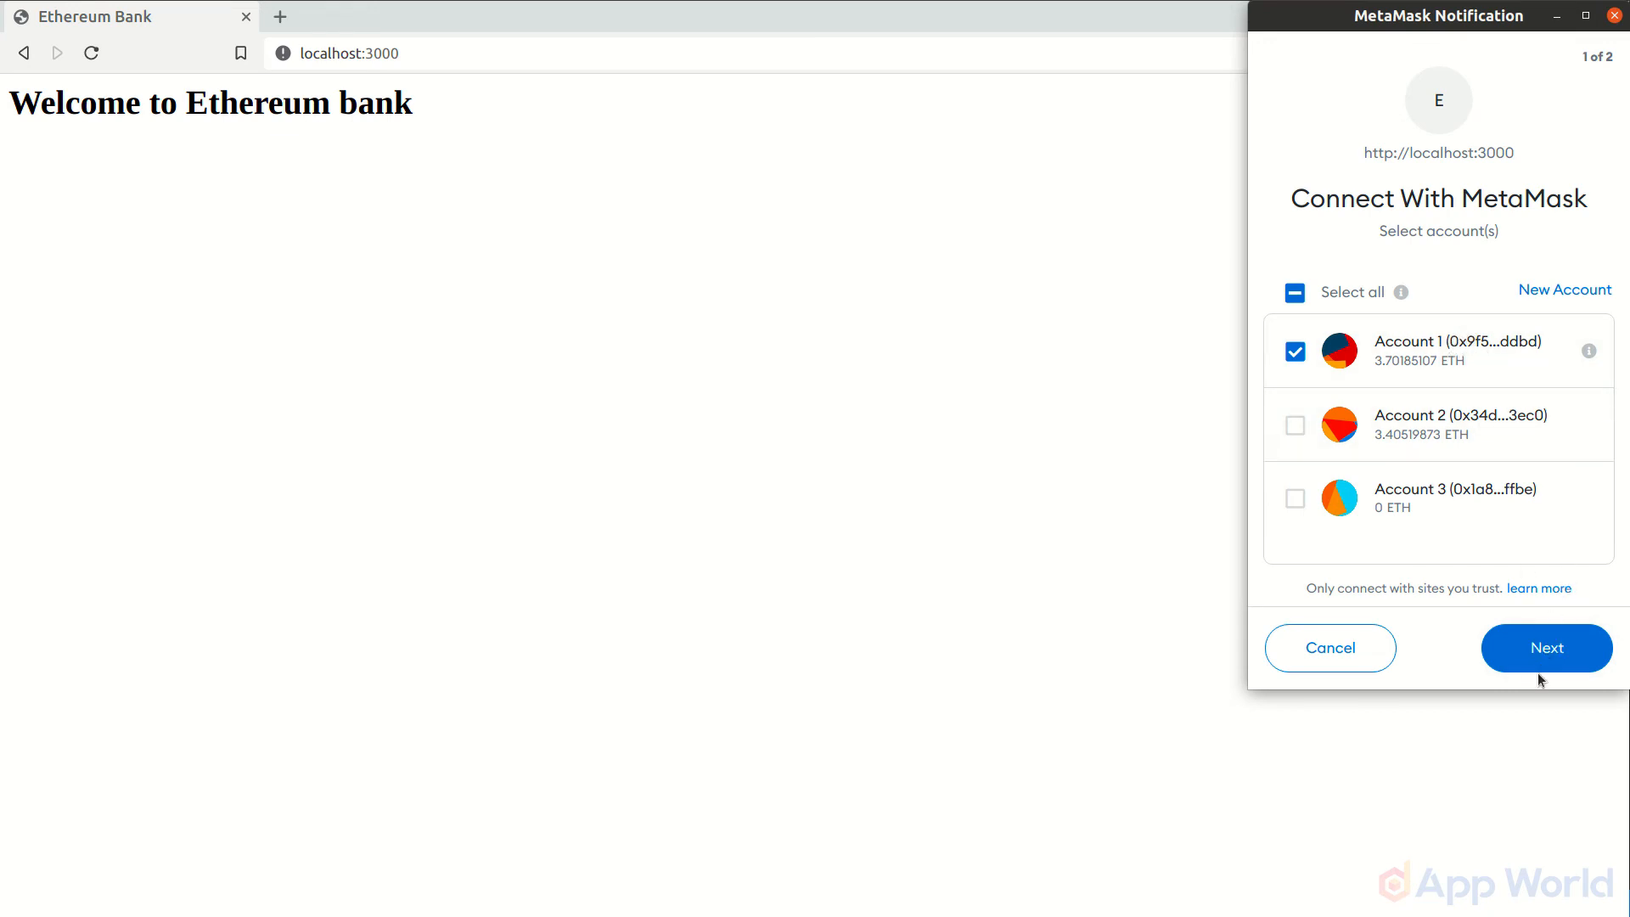
# Connect the site to MetaMask Account 1 and expand the logged Array(1) address.
pyautogui.click(1547, 649)
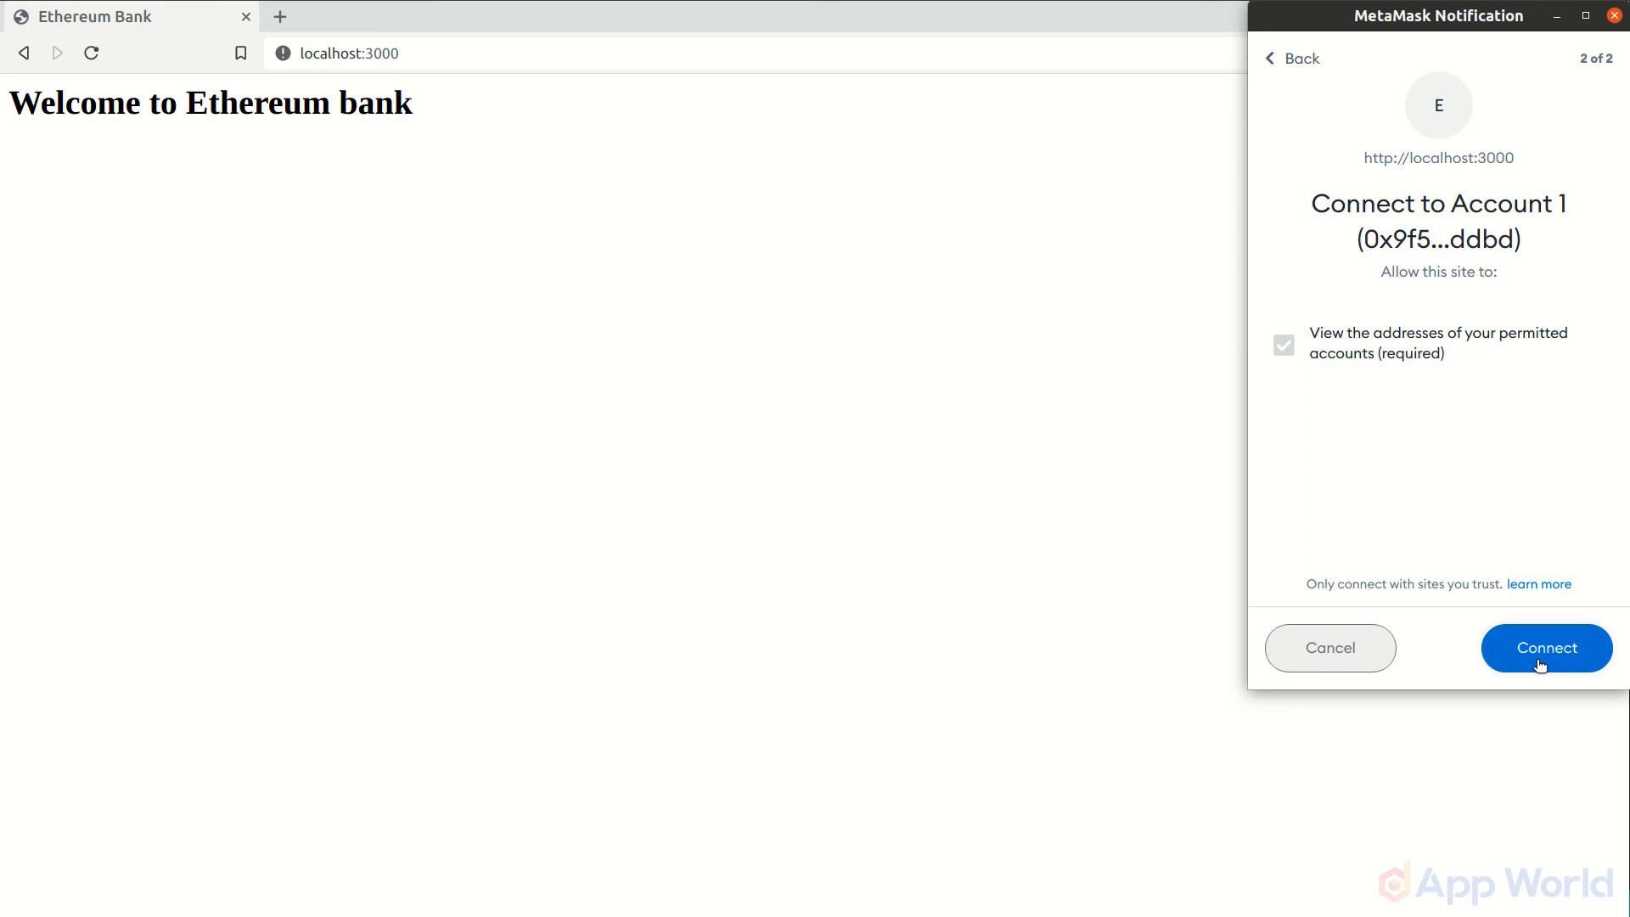
pyautogui.click(1547, 648)
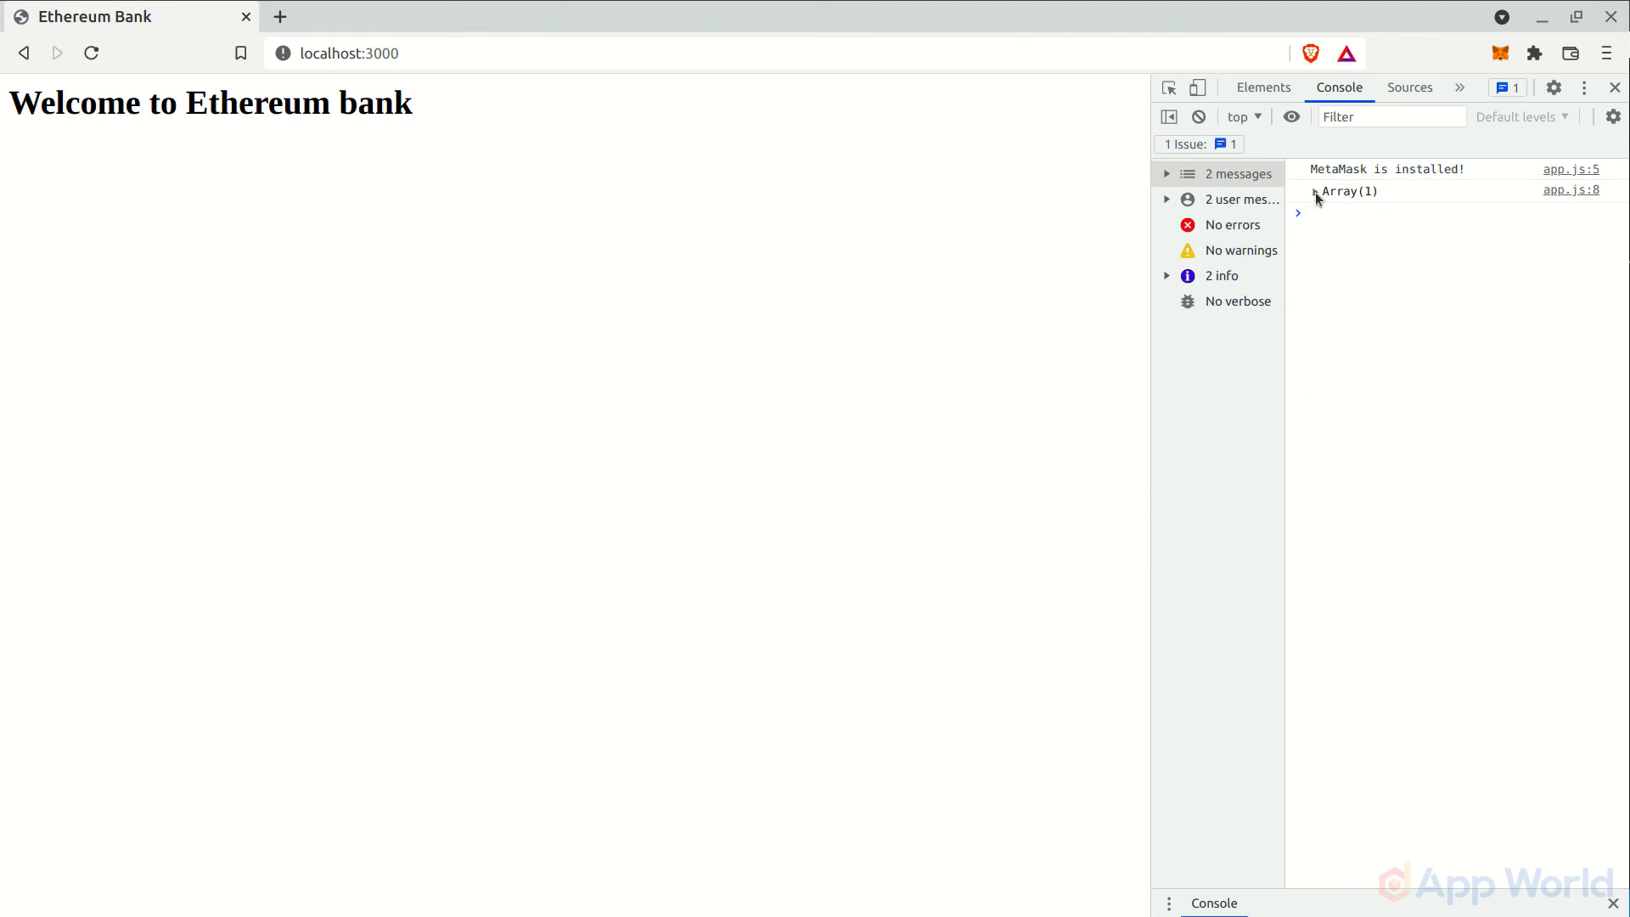
pyautogui.click(1318, 190)
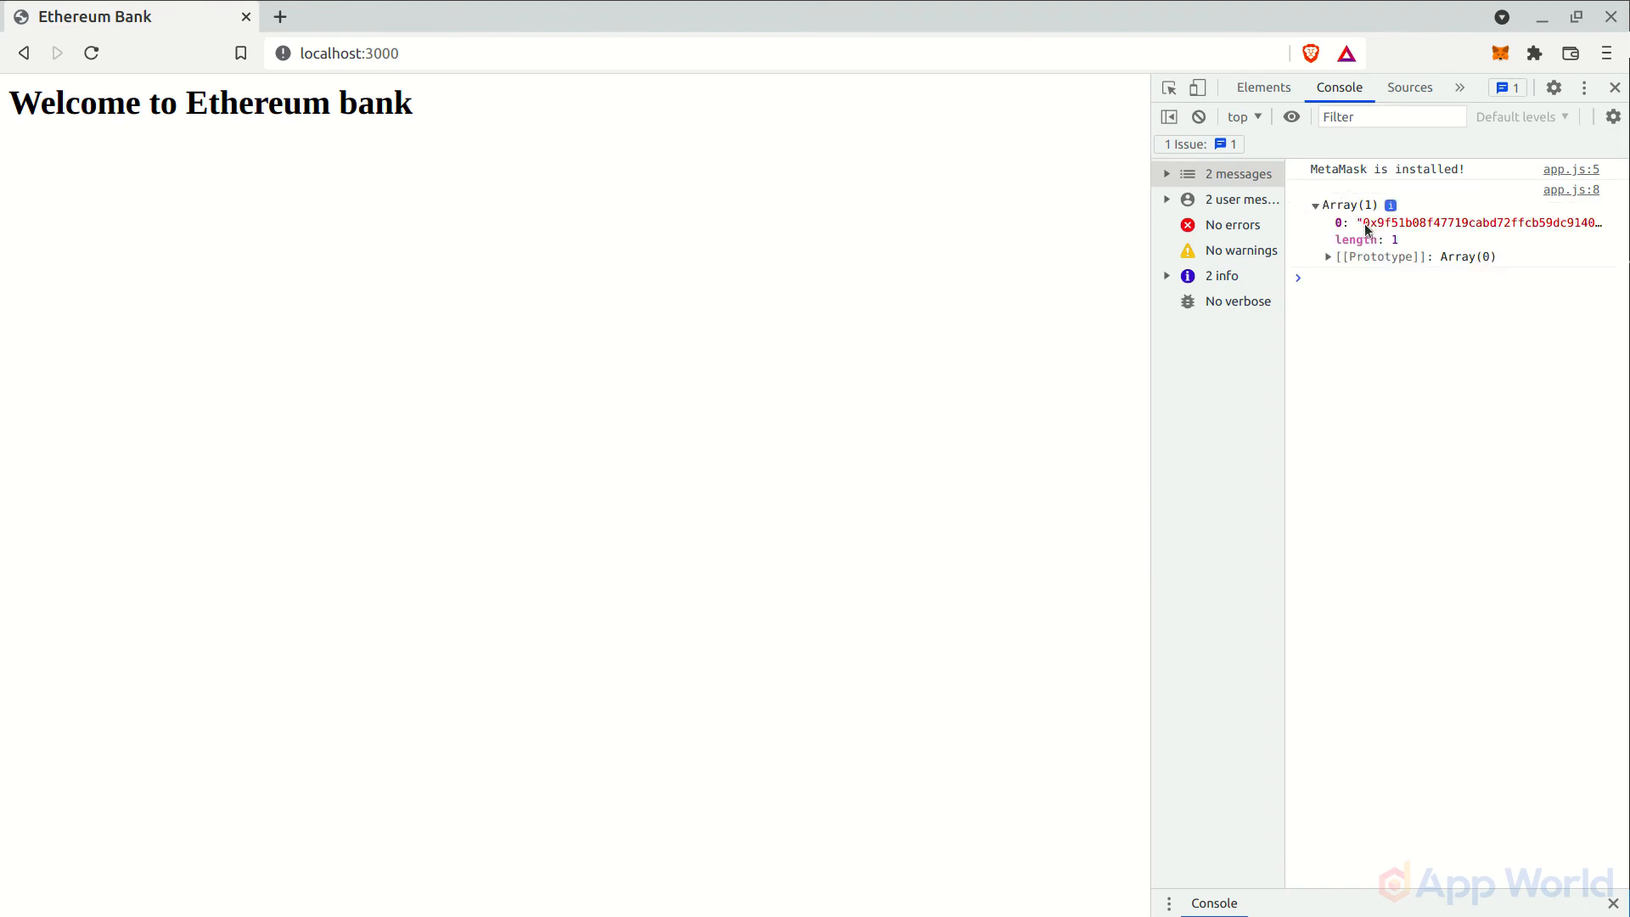
pyautogui.moveTo(1488, 343)
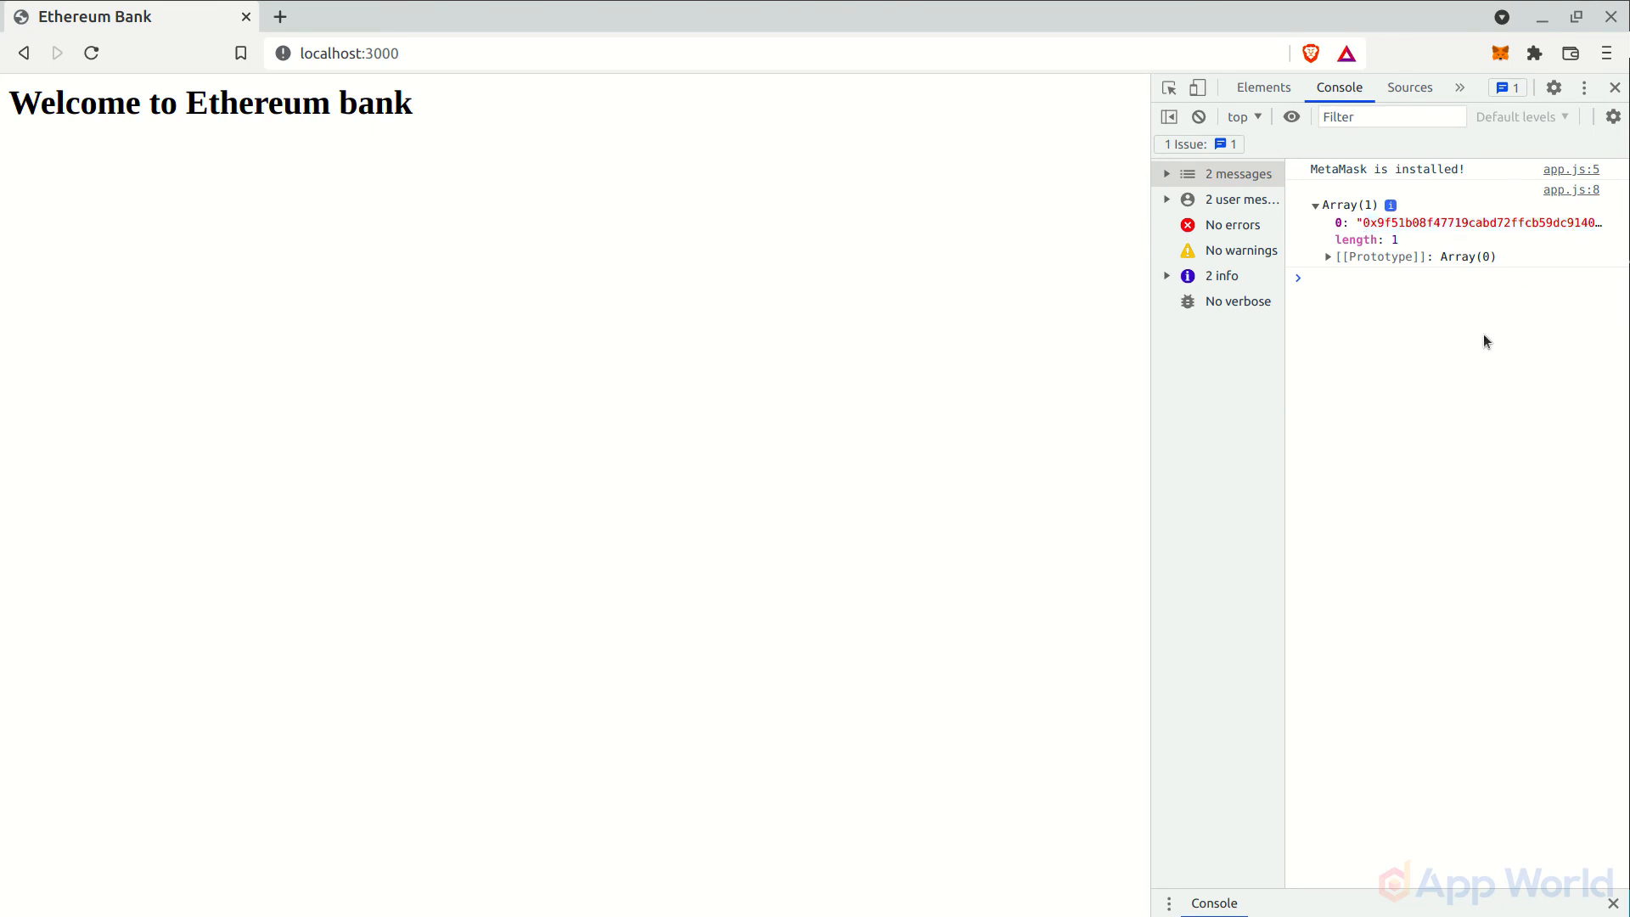